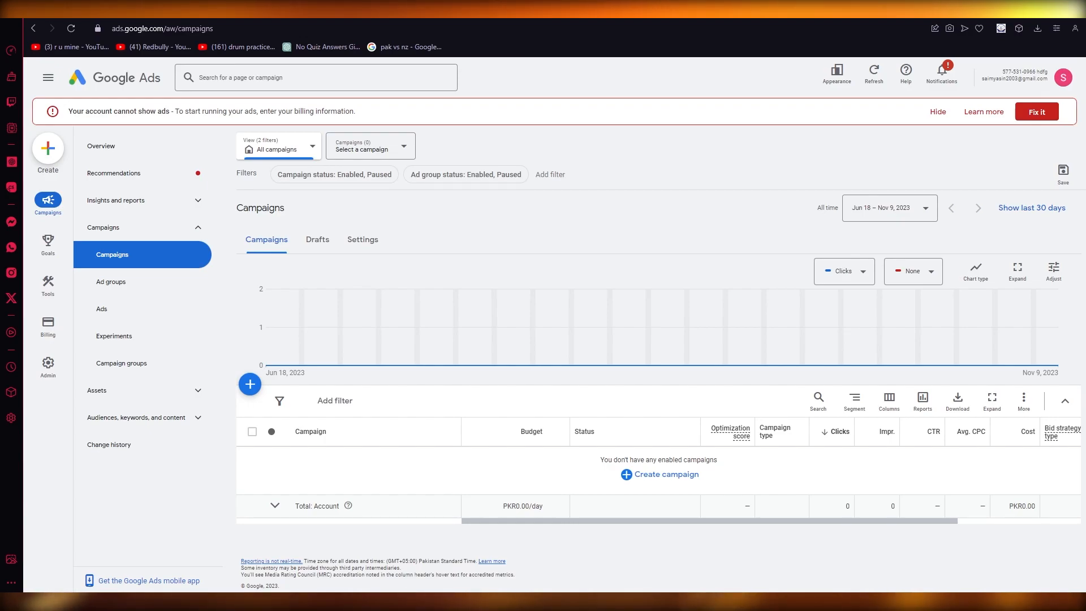
# Step: Complete Pakistan billing setup with a payments profile and Mastercard, then view the account Overview
pyautogui.click(47, 77)
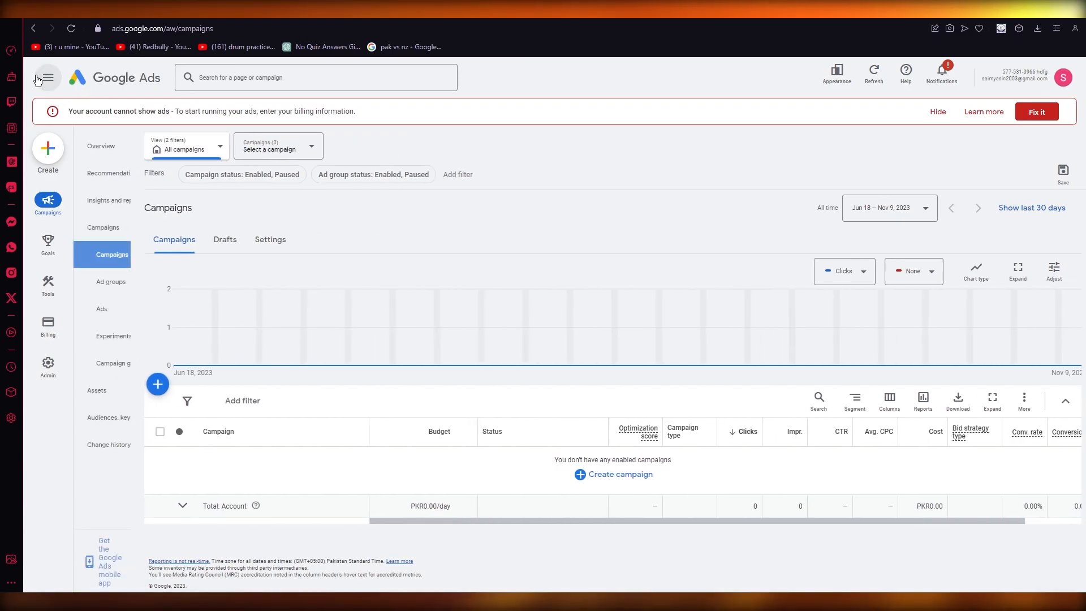
pyautogui.click(46, 77)
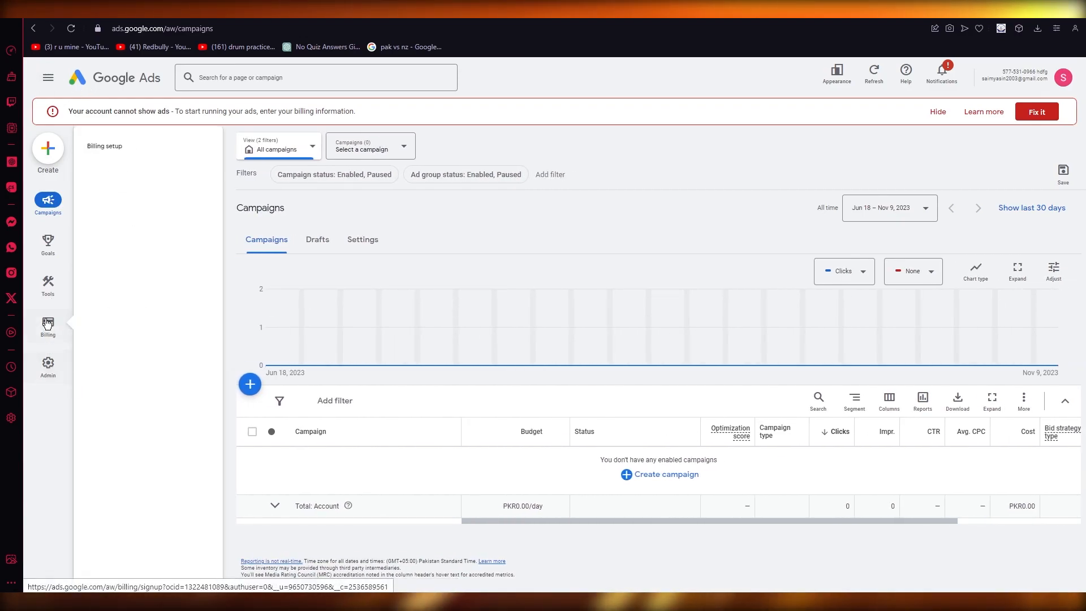
pyautogui.click(47, 284)
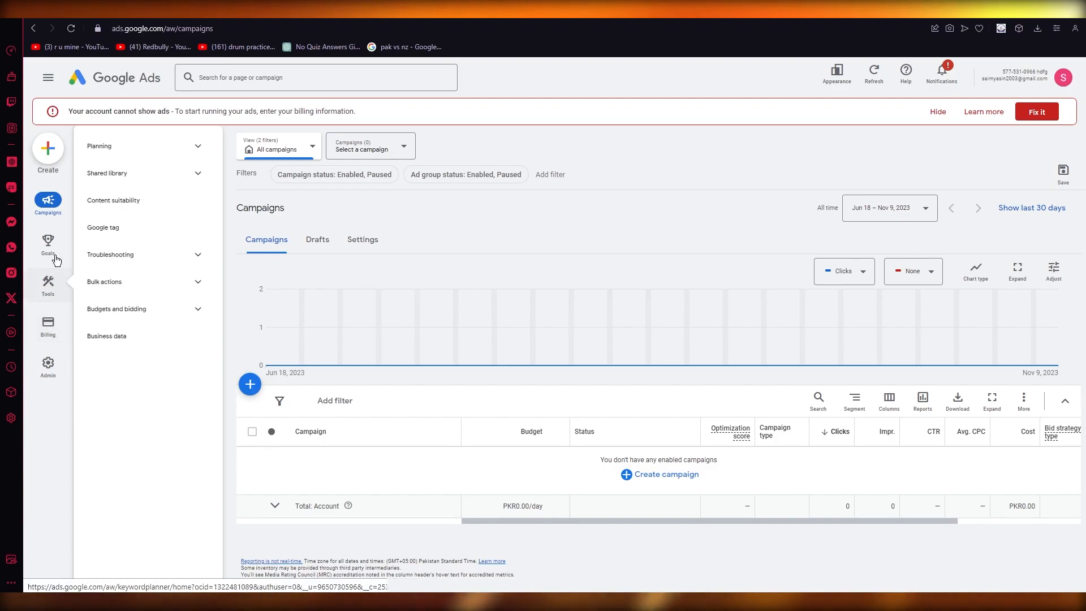
pyautogui.click(1036, 111)
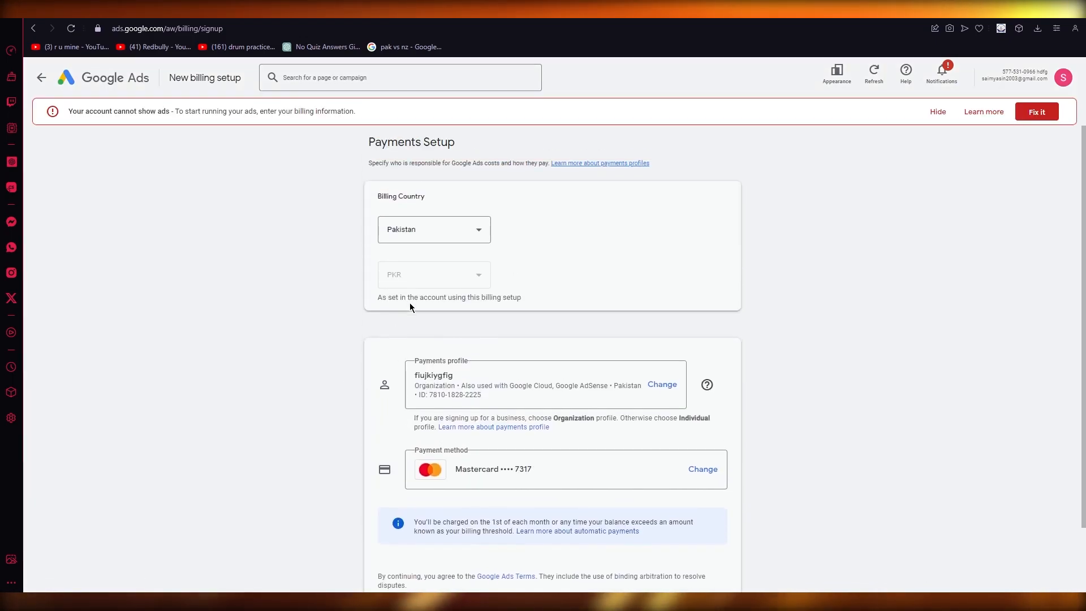
pyautogui.click(434, 230)
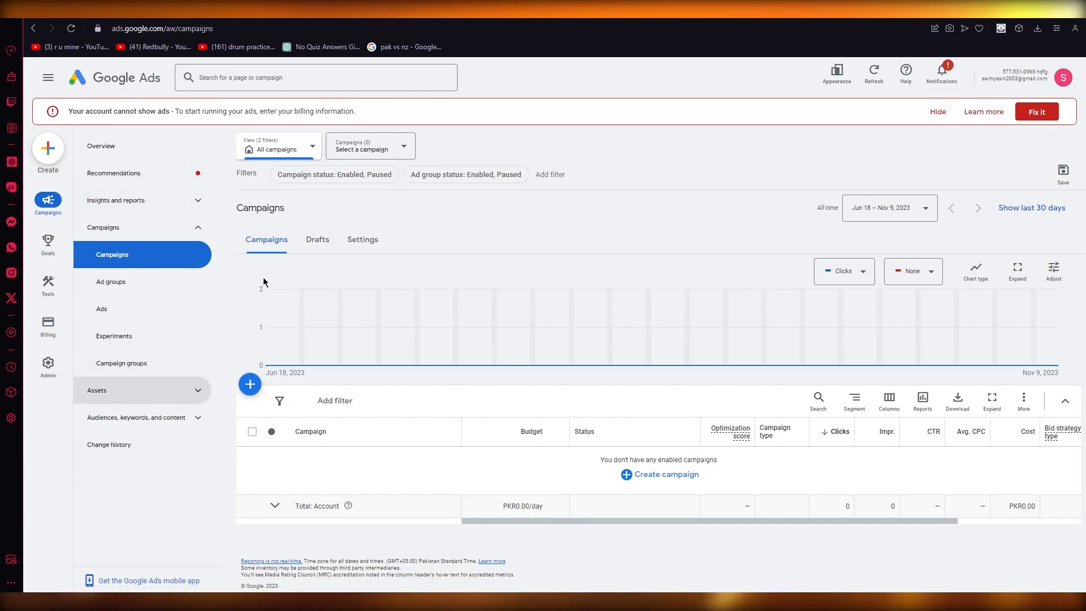
pyautogui.click(101, 146)
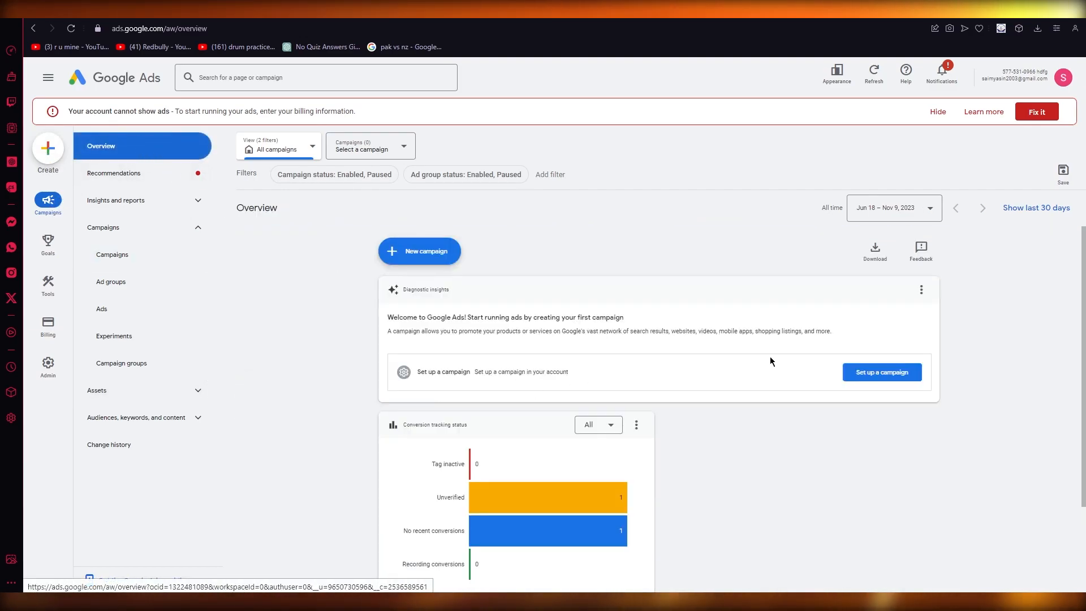
pyautogui.moveTo(436, 305)
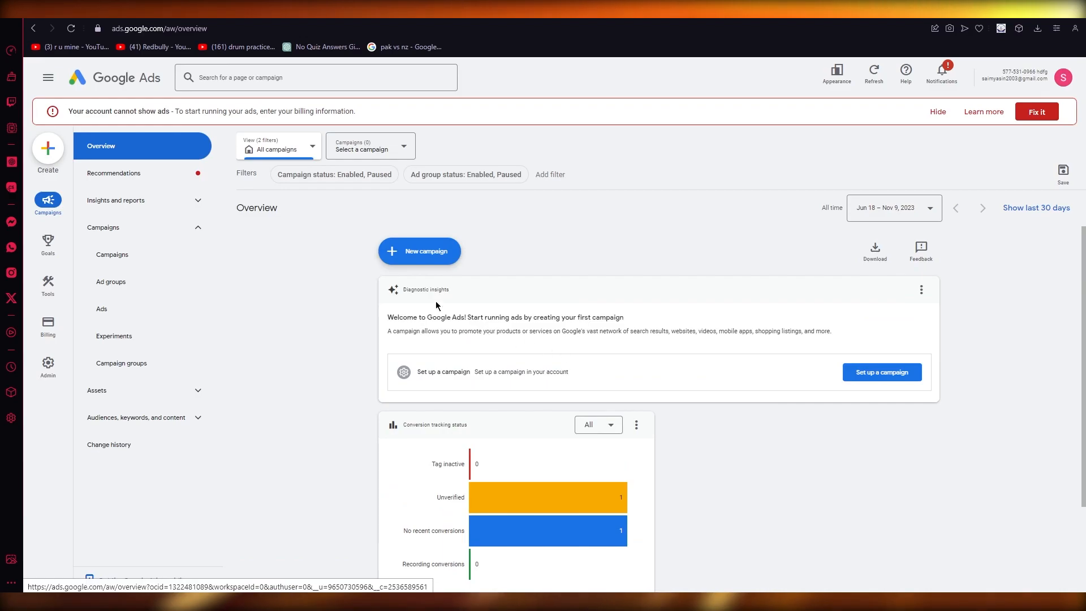